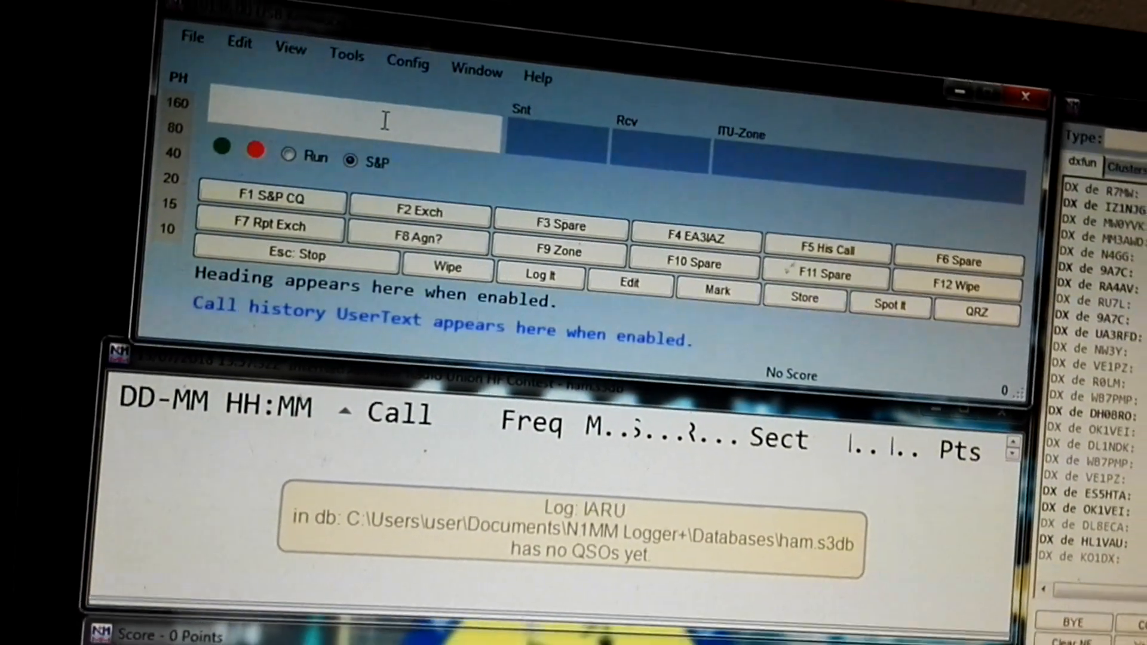
{"action": "type", "text": "EA"}
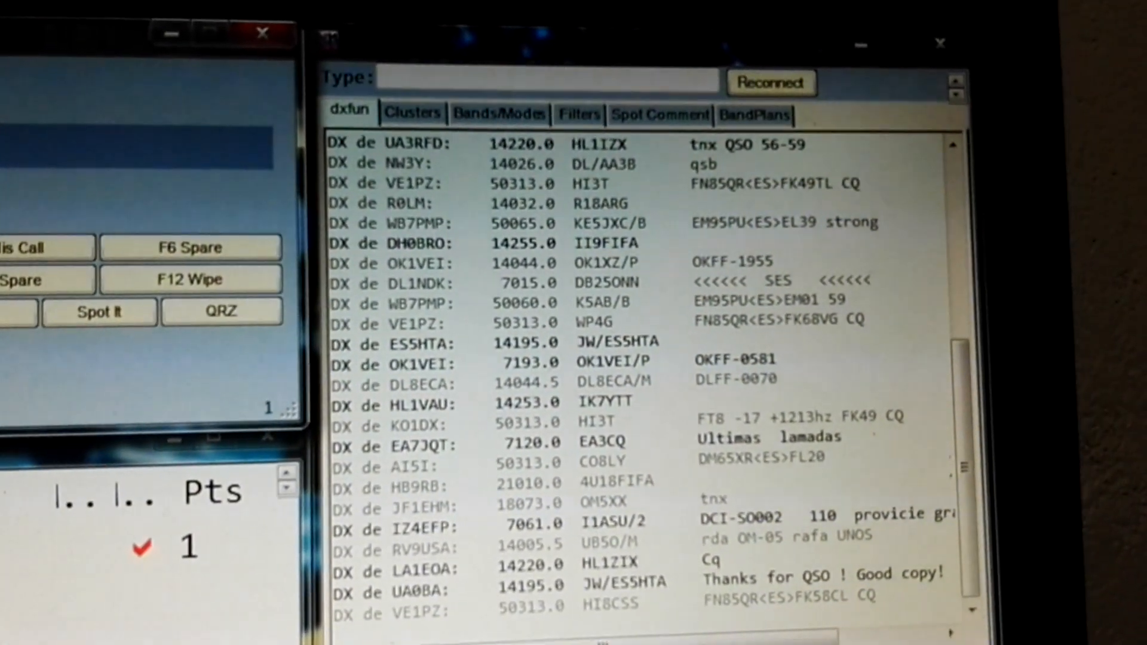
{"action": "scroll", "scroll_direction": "down", "scroll_amount": 3}
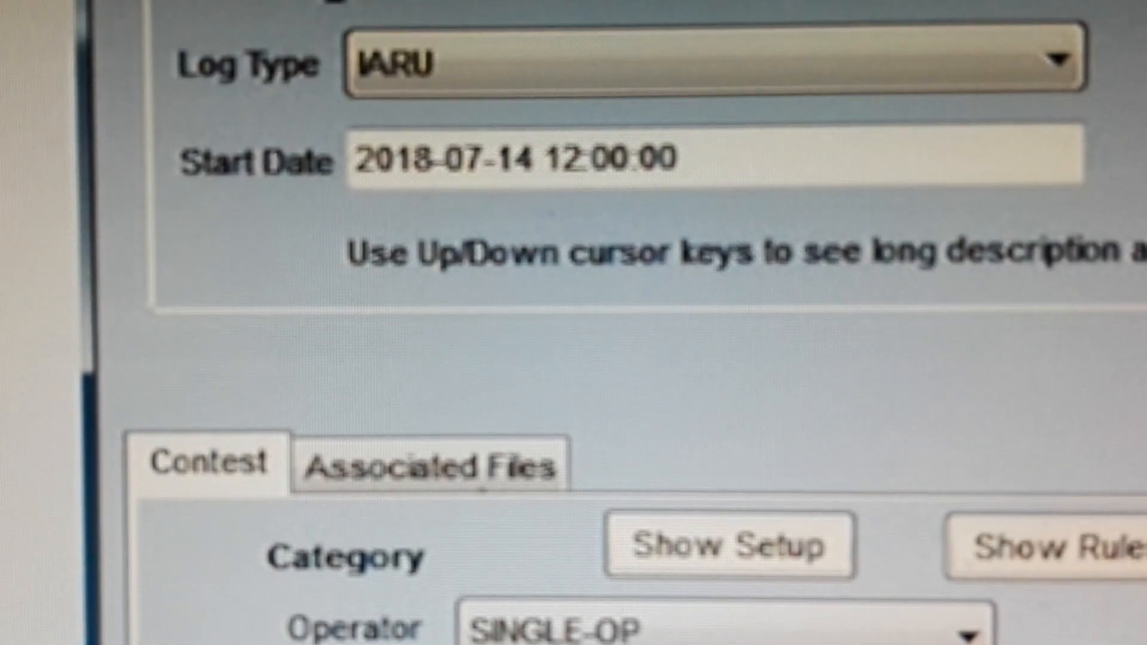
{"action": "scroll", "scroll_direction": "down", "scroll_amount": 3}
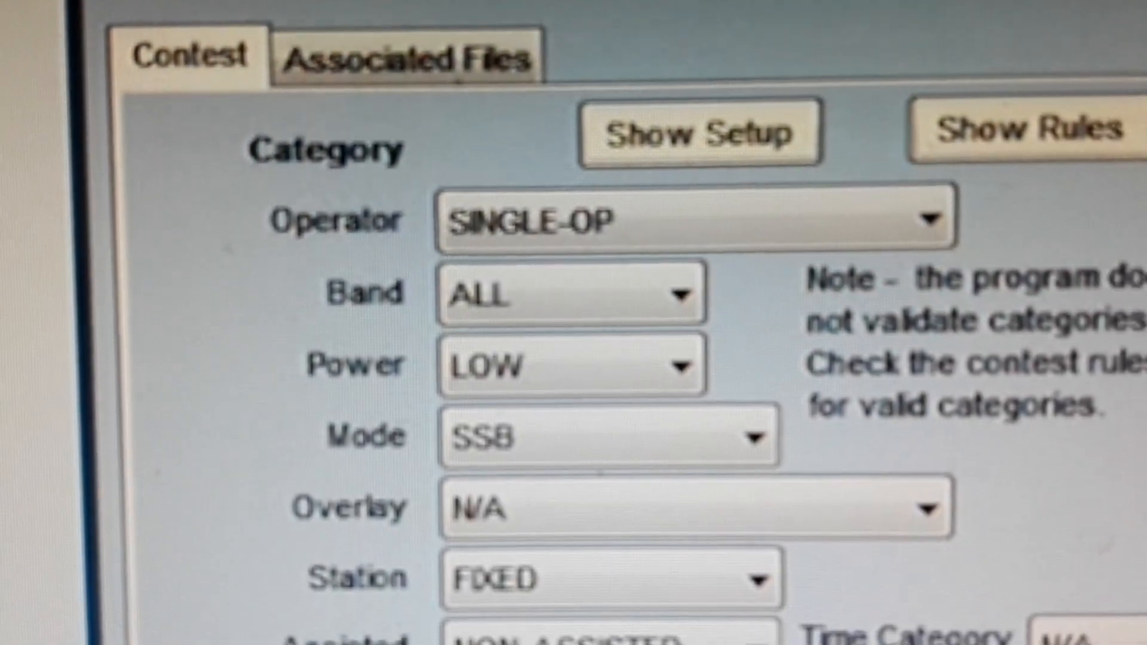
{"action": "scroll", "scroll_direction": "down", "scroll_amount": 3}
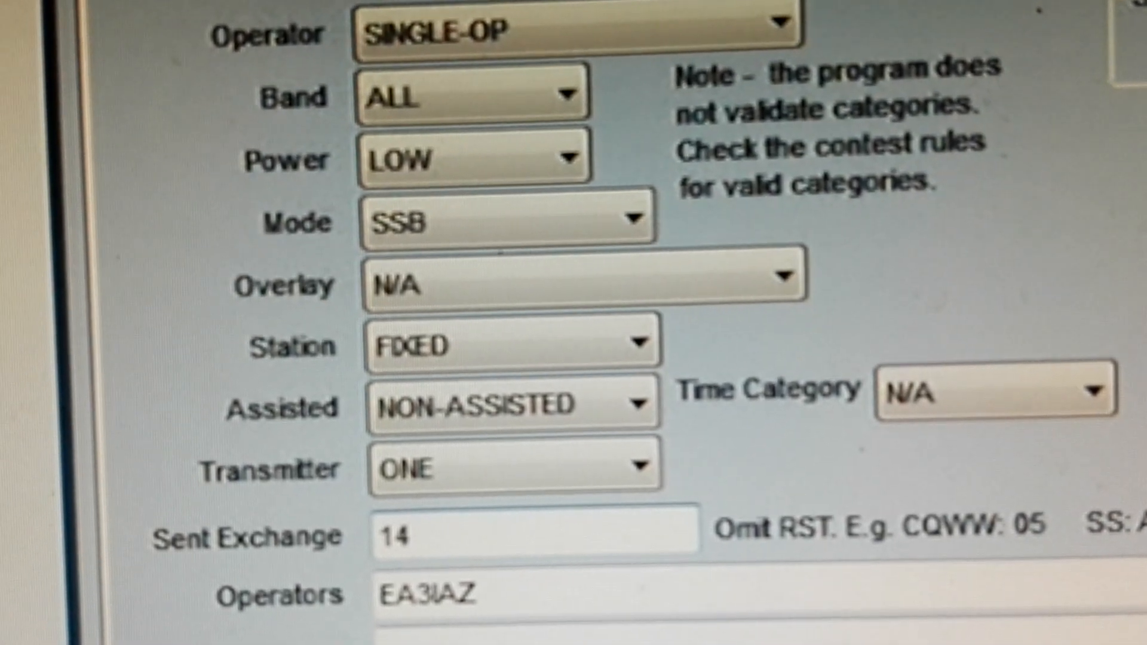
{"action": "scroll", "scroll_direction": "down", "scroll_amount": 3}
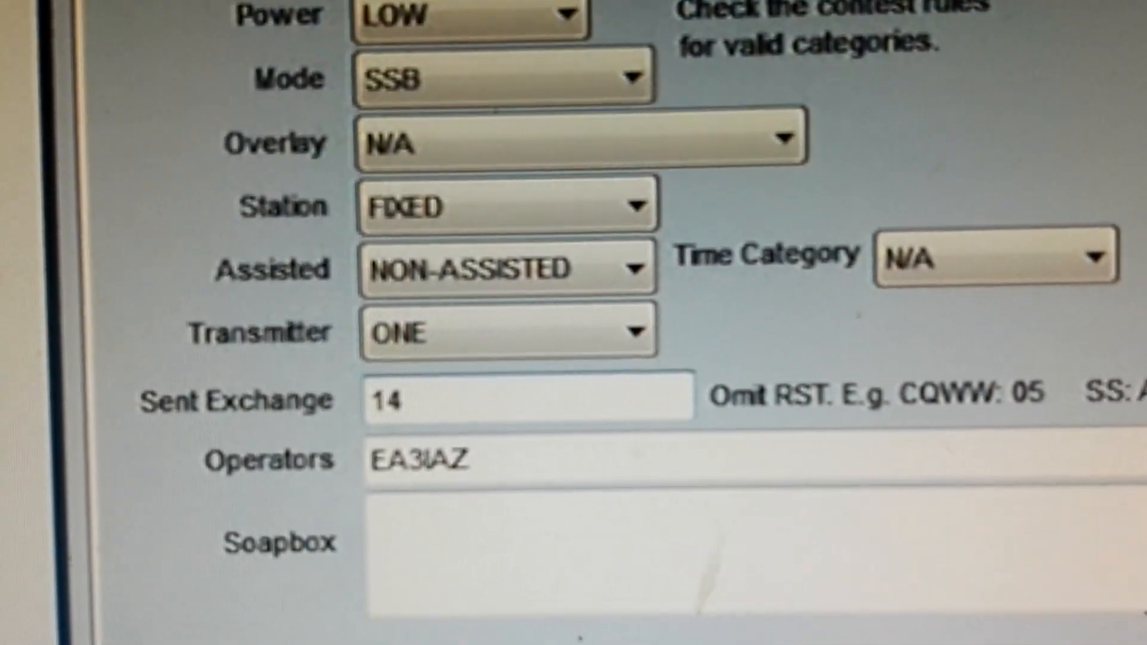